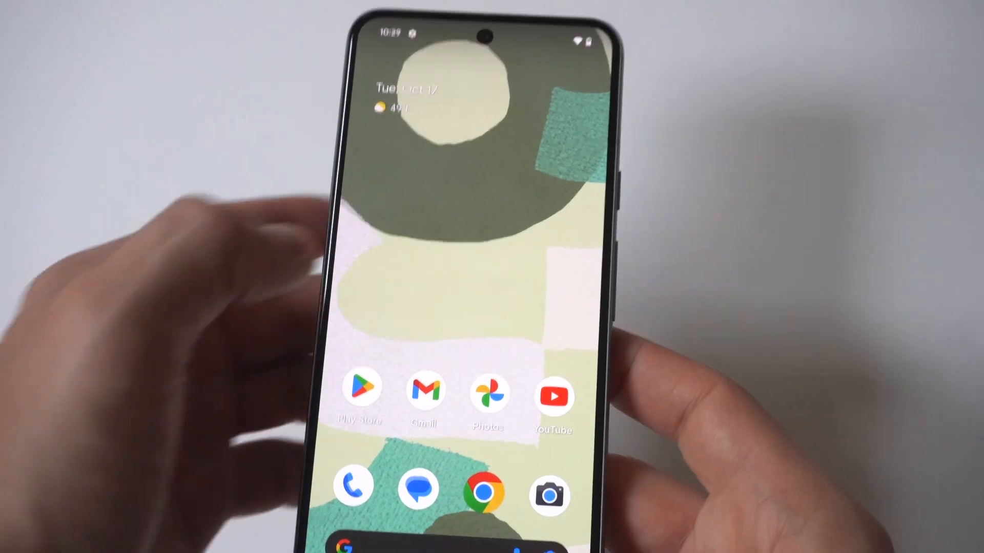
Search the home screen for "fil" and launch the Files app from the results.
click(420, 552)
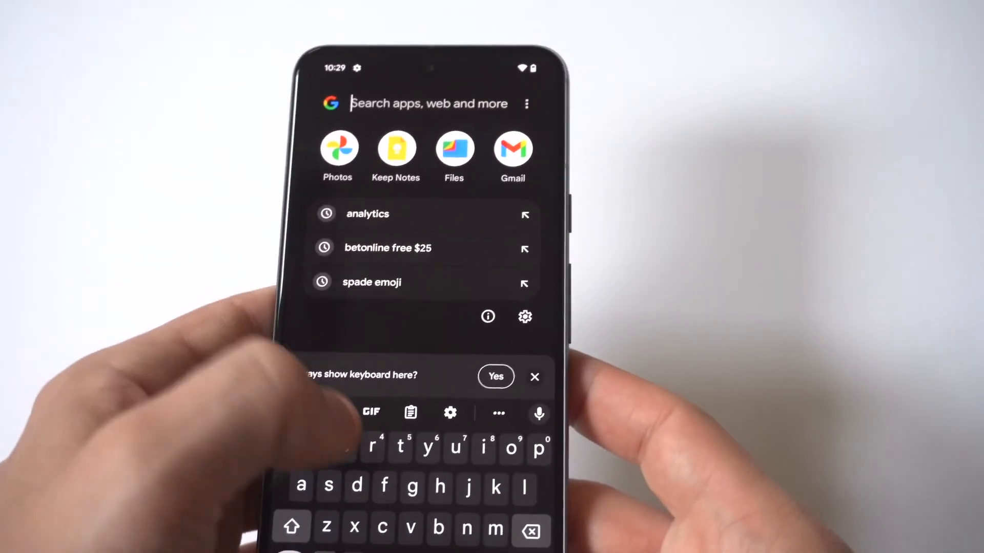
text(files)
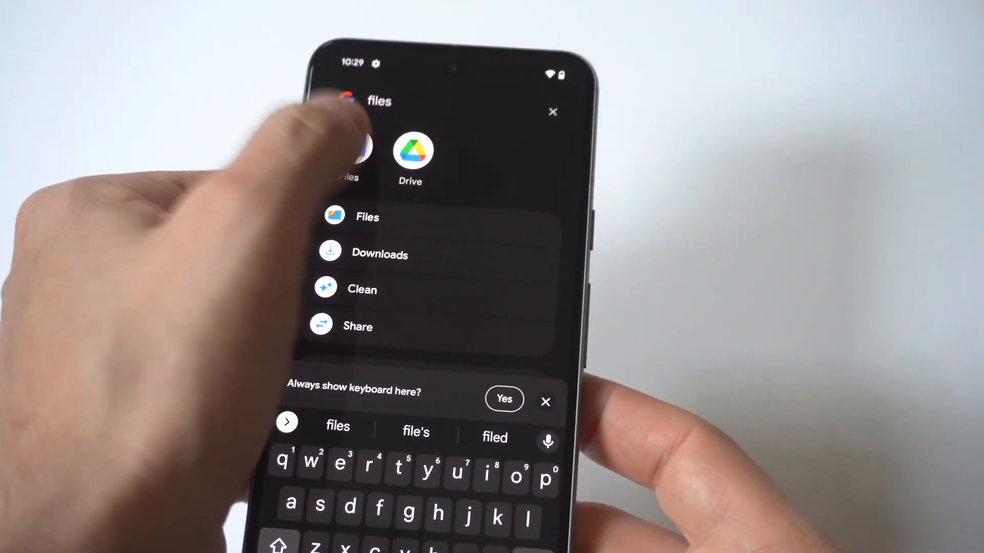
click(368, 217)
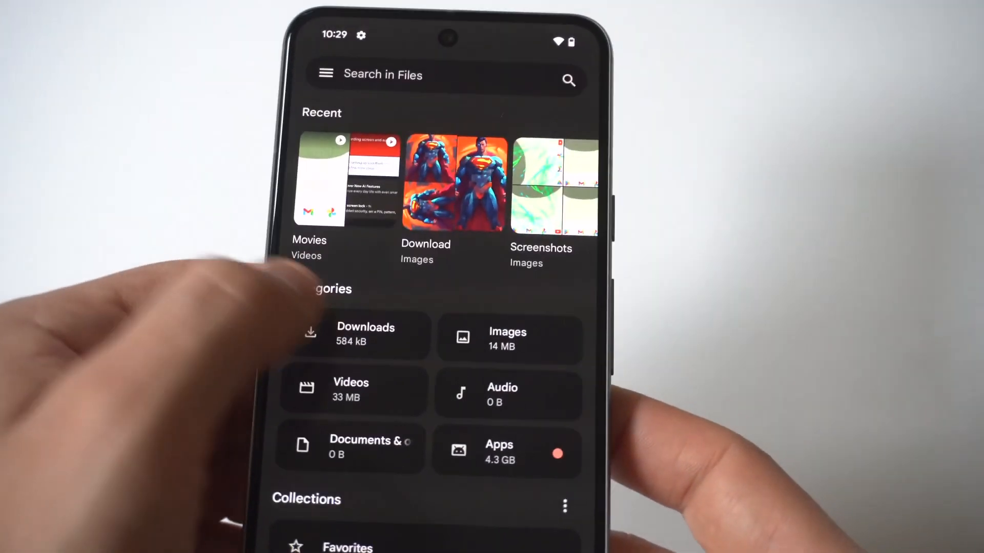
click(351, 335)
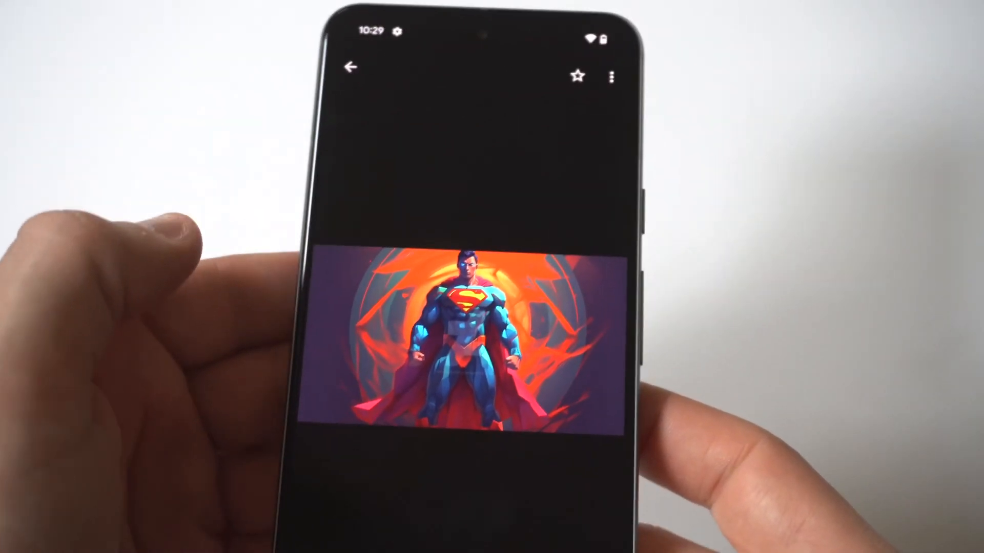
click(349, 67)
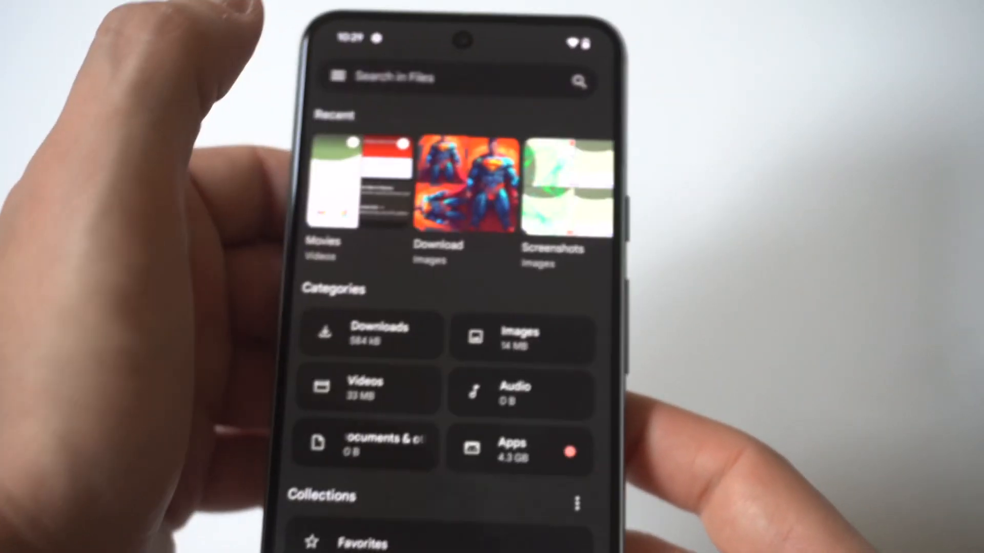